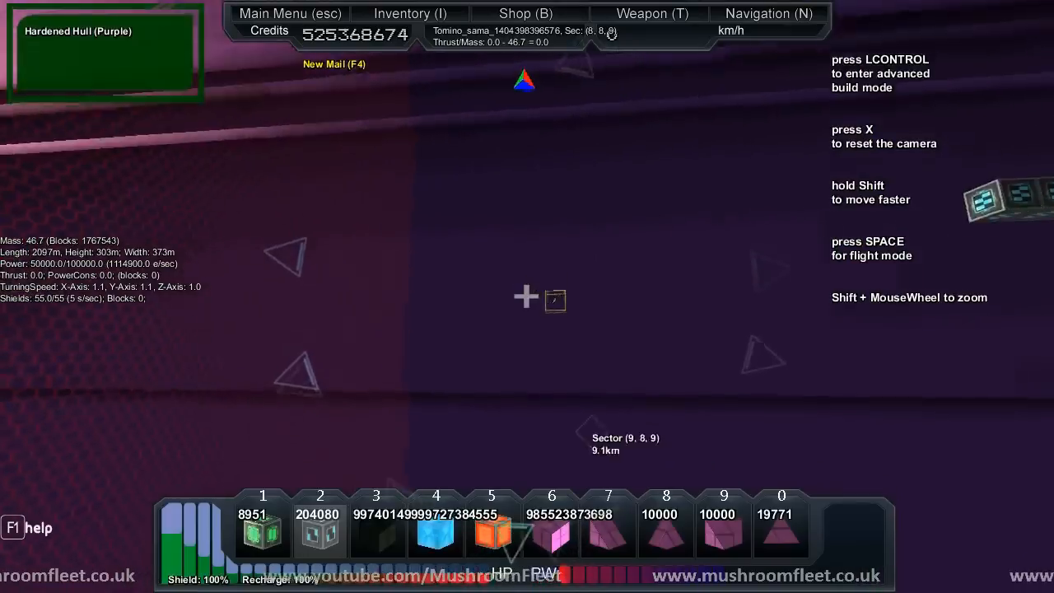
Step: Fly along the purple hull and pink-lit corridor to look over the ship's structure
{"action": "key", "text": "LCONTROL"}
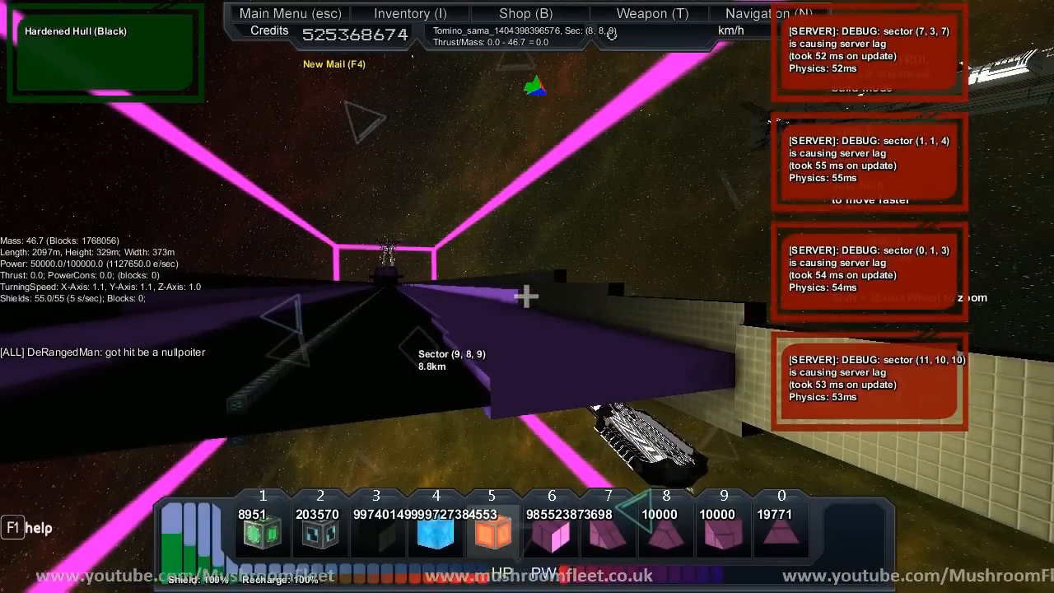
Step: Bring up the inventory showing the stock of blocks, tools and weapons
{"action": "left_click", "coordinate": [409, 13]}
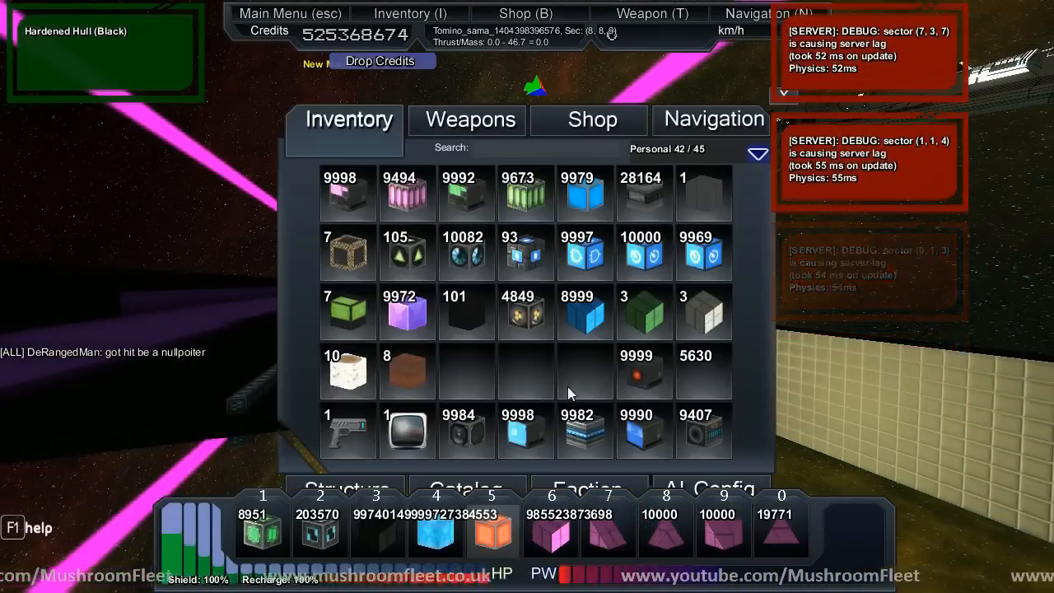
{"action": "mouse_move", "coordinate": [646, 188]}
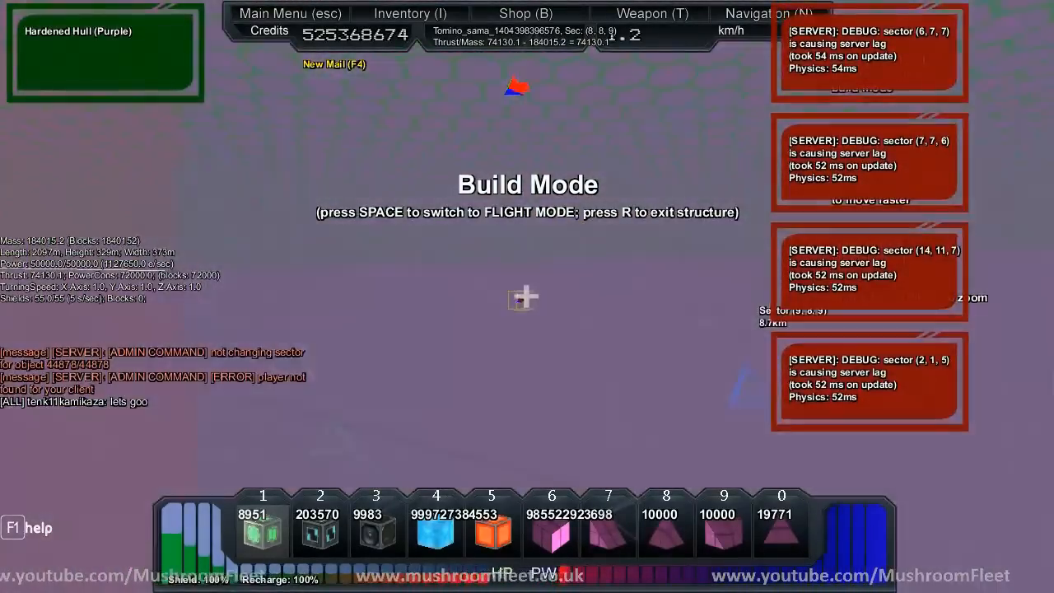
{"action": "key", "text": "space"}
{"action": "type", "text": "/"}
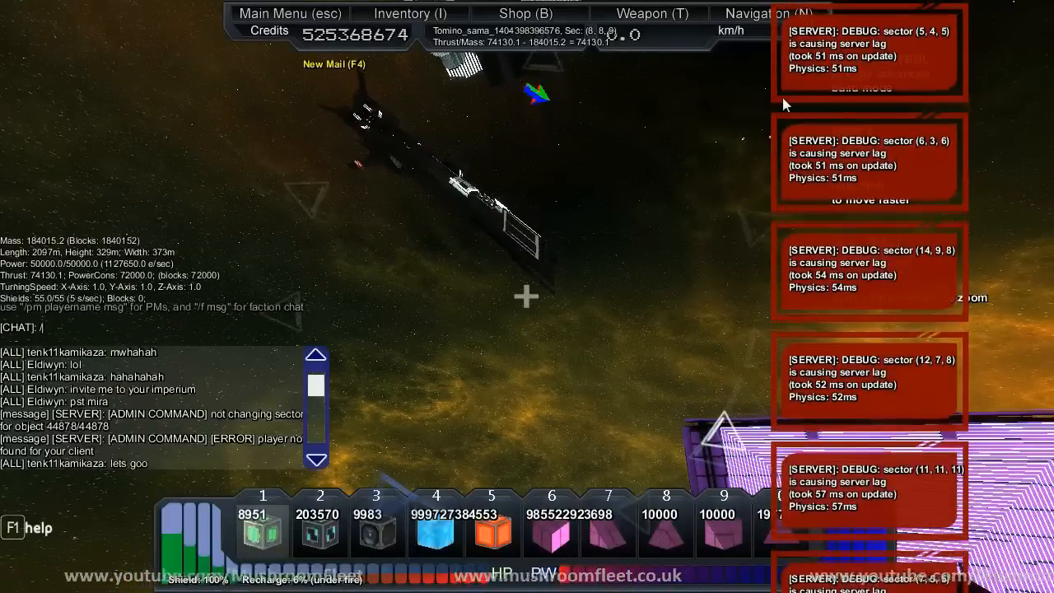
{"action": "type", "text": "gg"}
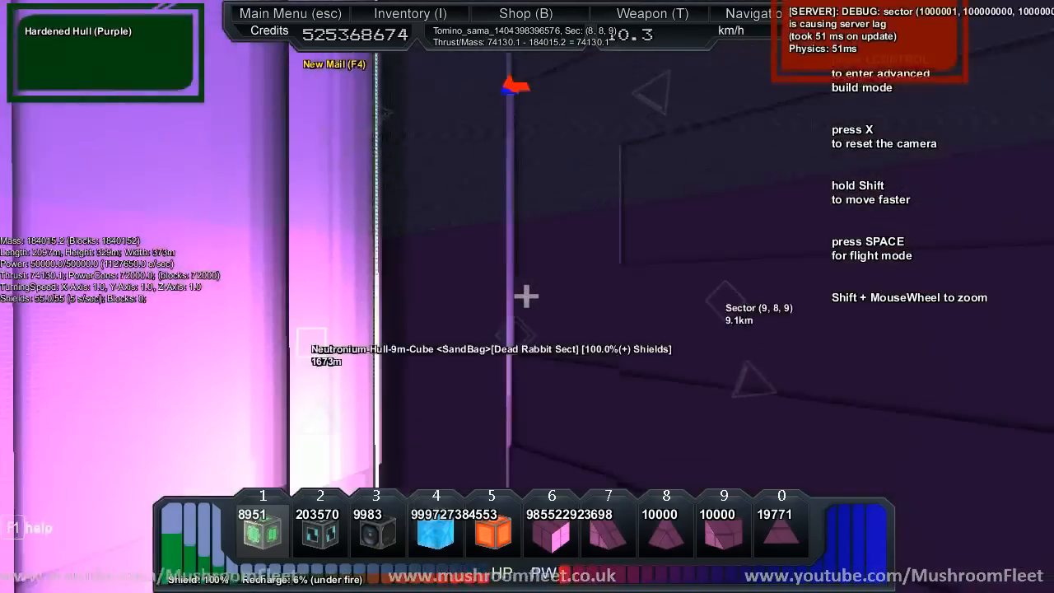
{"action": "mouse_move", "coordinate": [527, 296]}
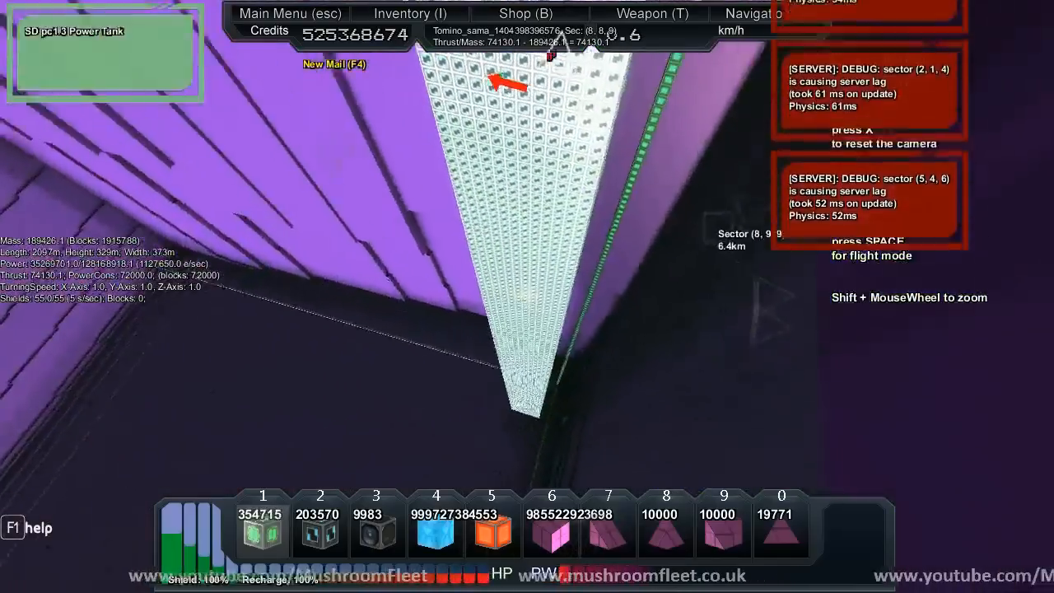
Step: Switch into flight mode to fly the ship near the sun, then return to build mode inside the hull
{"action": "key", "text": "space"}
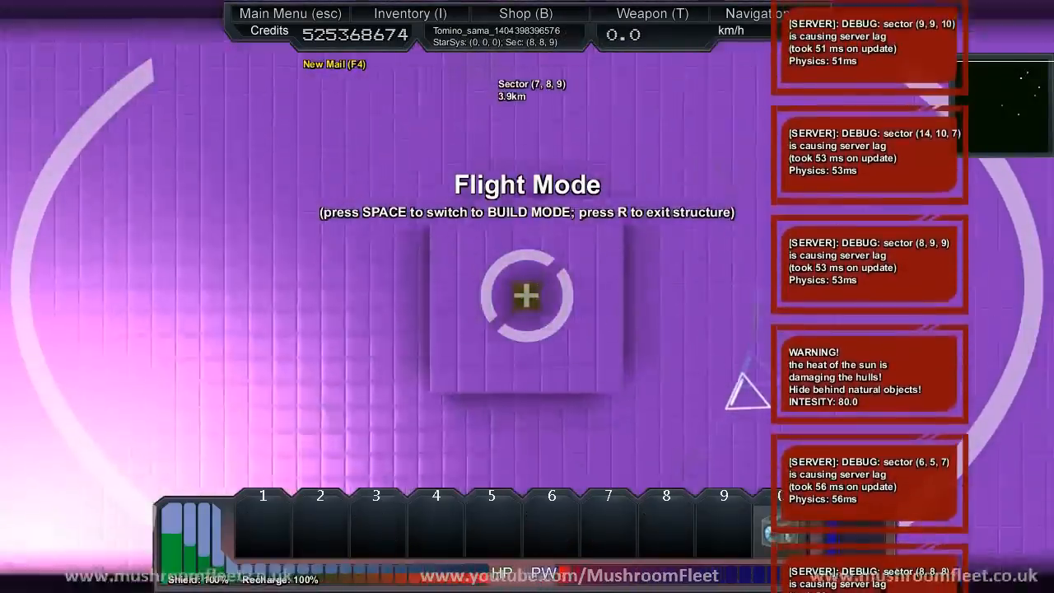
{"action": "key", "text": "space"}
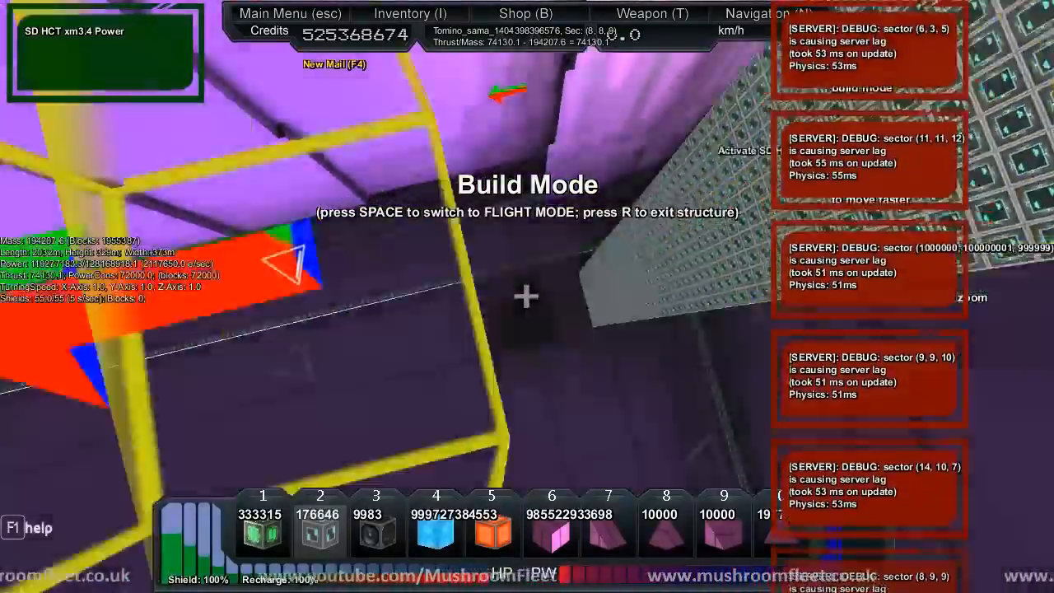